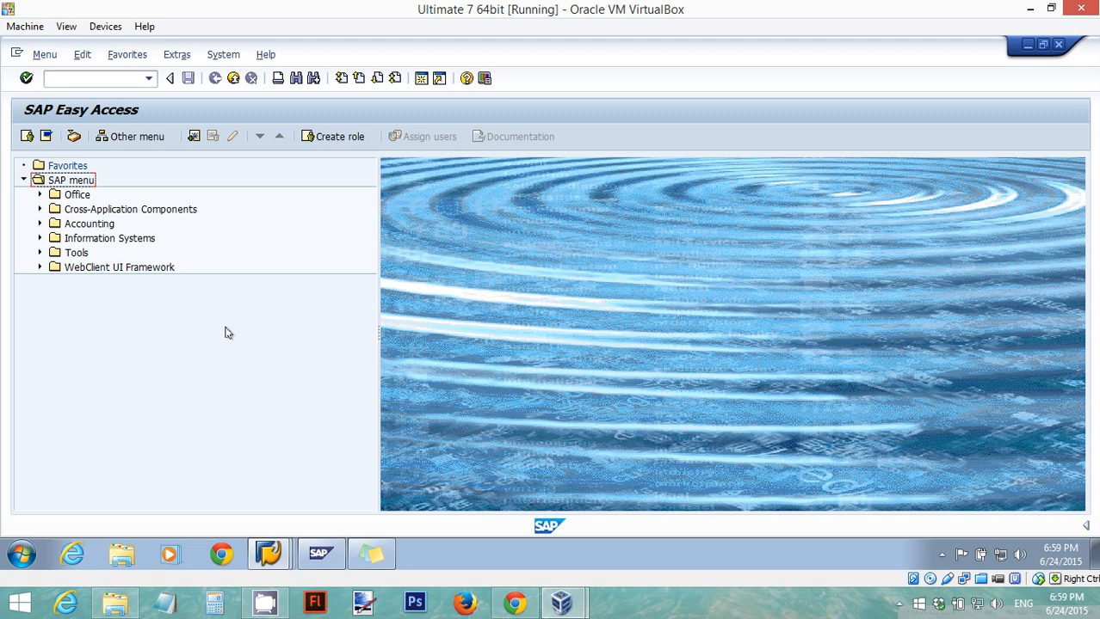
# Step: Open the SE16 Data Browser for table SFLIGHT
pyautogui.click(95, 79)
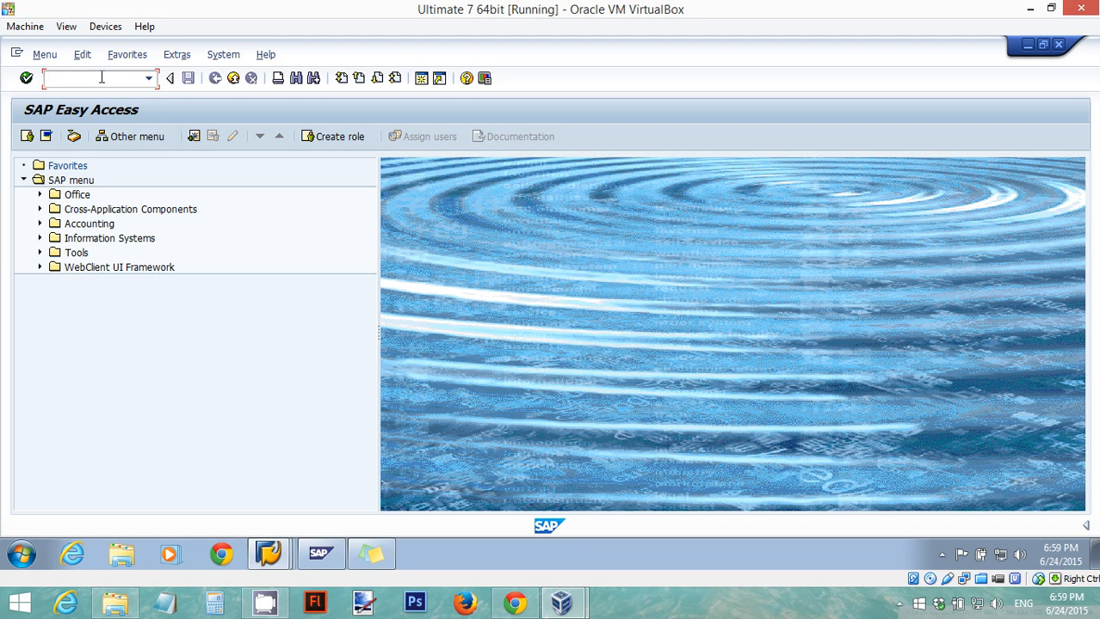
pyautogui.write('se1')
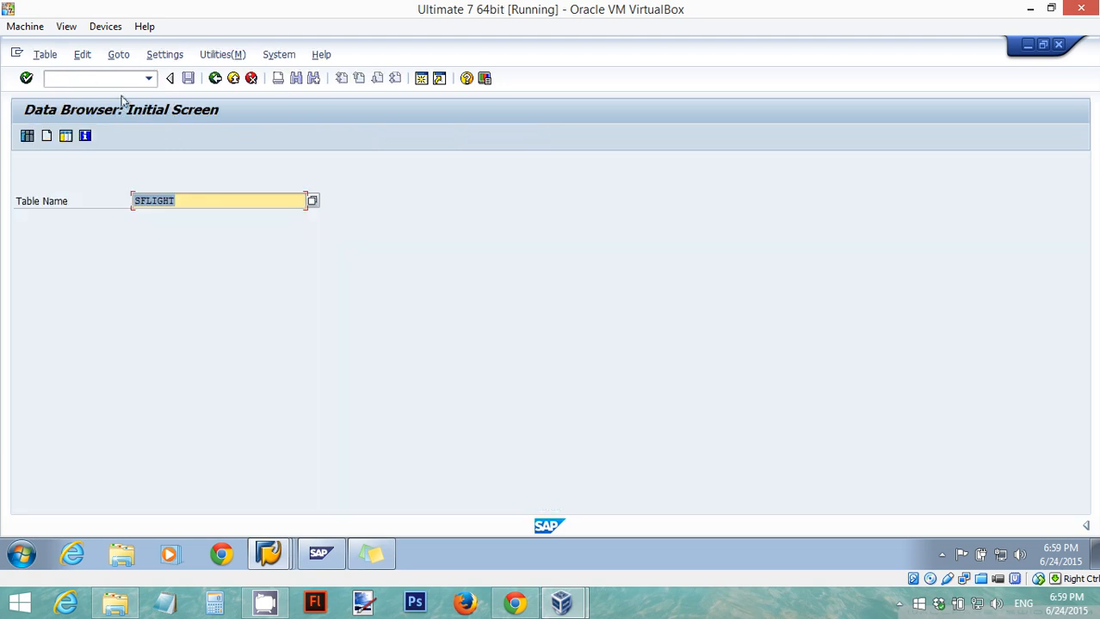
pyautogui.click(194, 201)
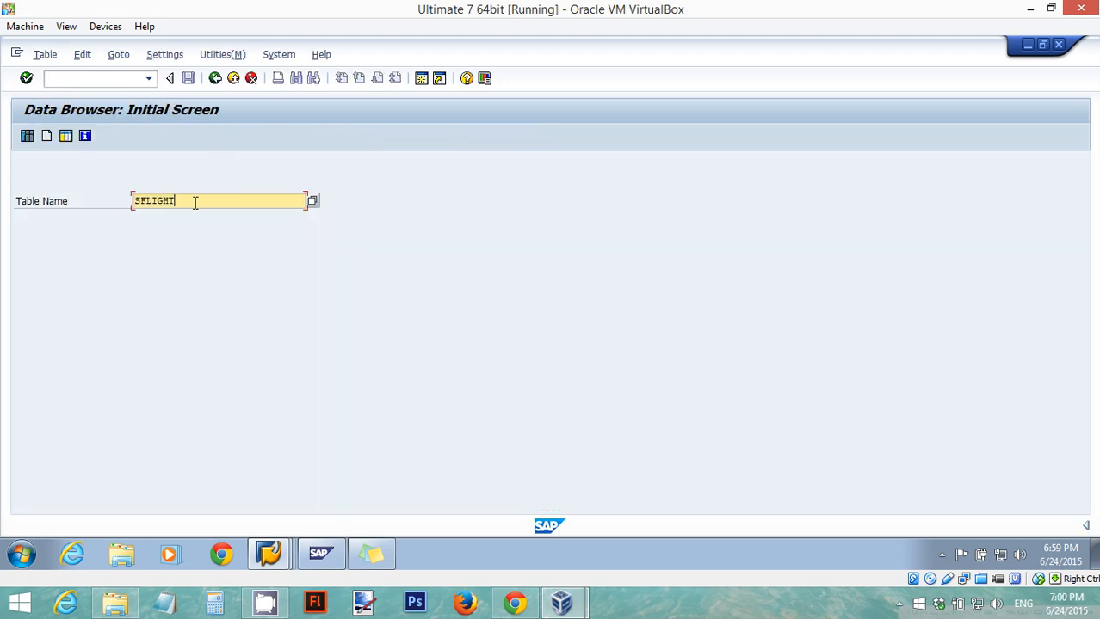
pyautogui.moveTo(62, 164)
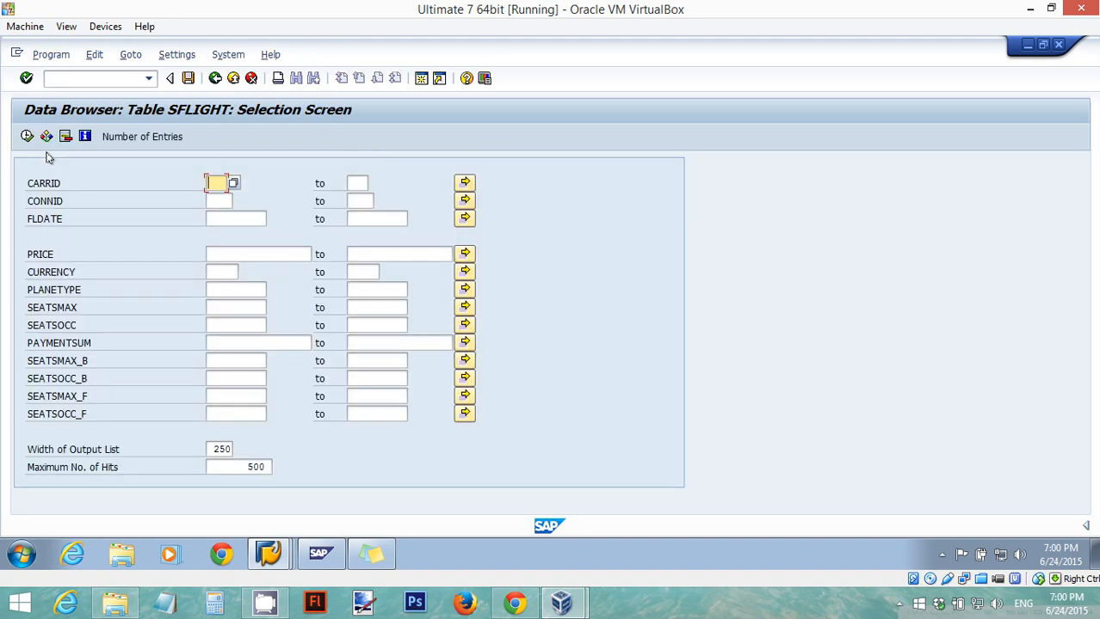
# Step: Execute the empty selection to list all 386 SFLIGHT entries
pyautogui.click(26, 79)
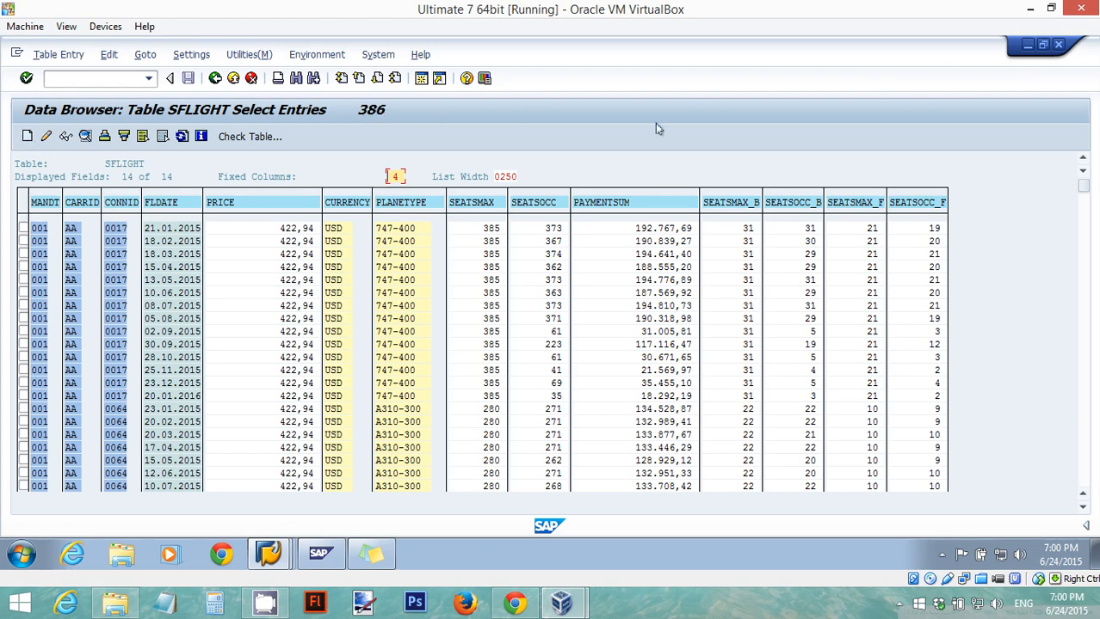
pyautogui.moveTo(605, 350)
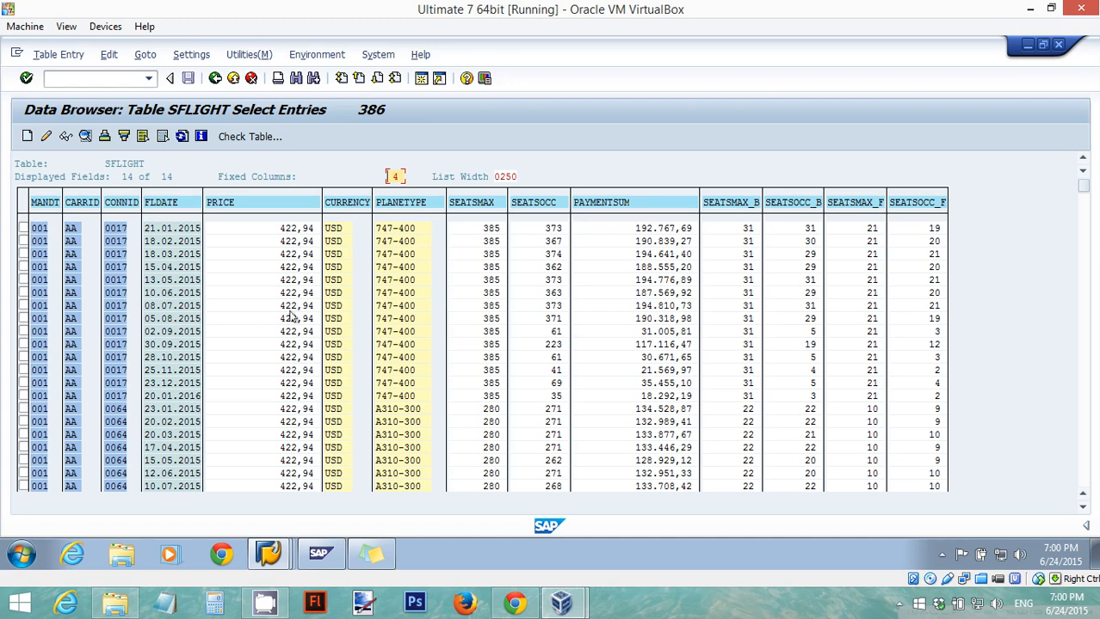
pyautogui.moveTo(400, 318)
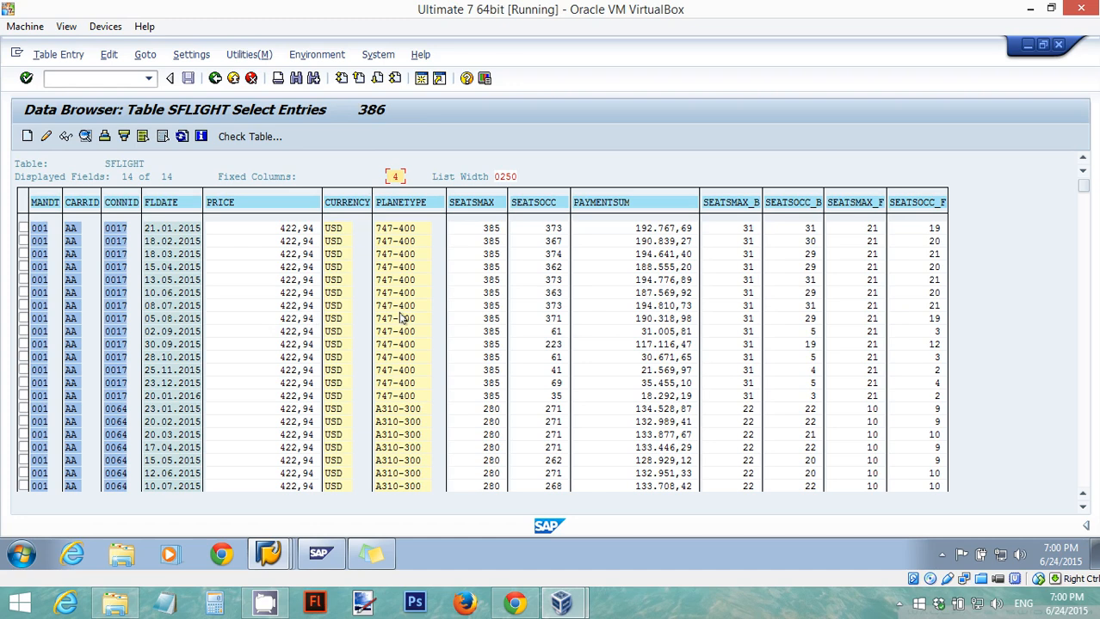
pyautogui.moveTo(519, 209)
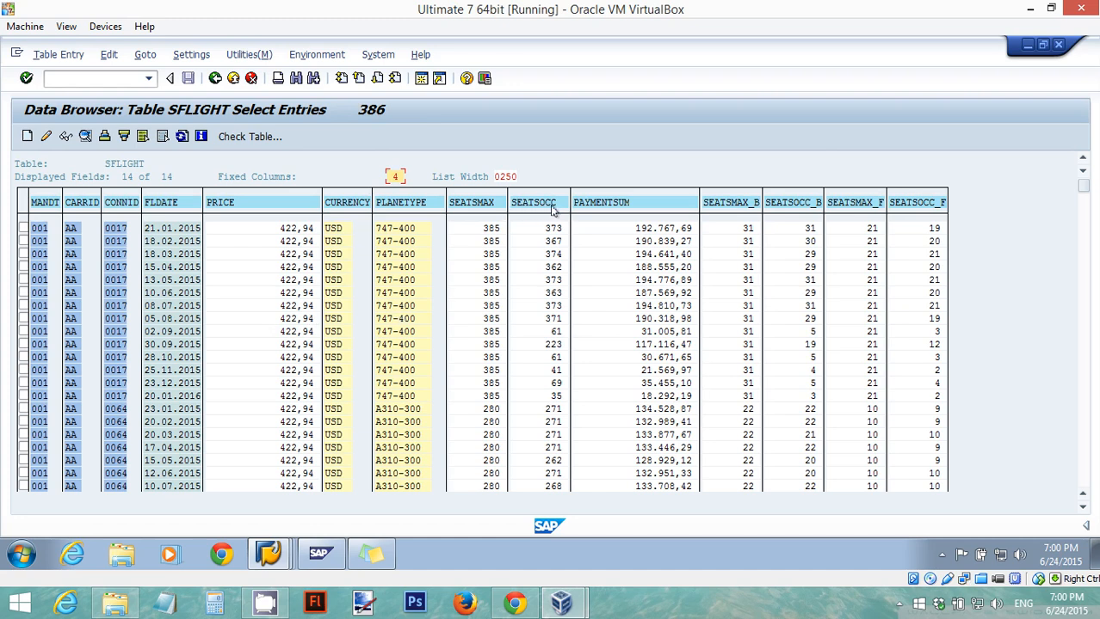
pyautogui.moveTo(540, 213)
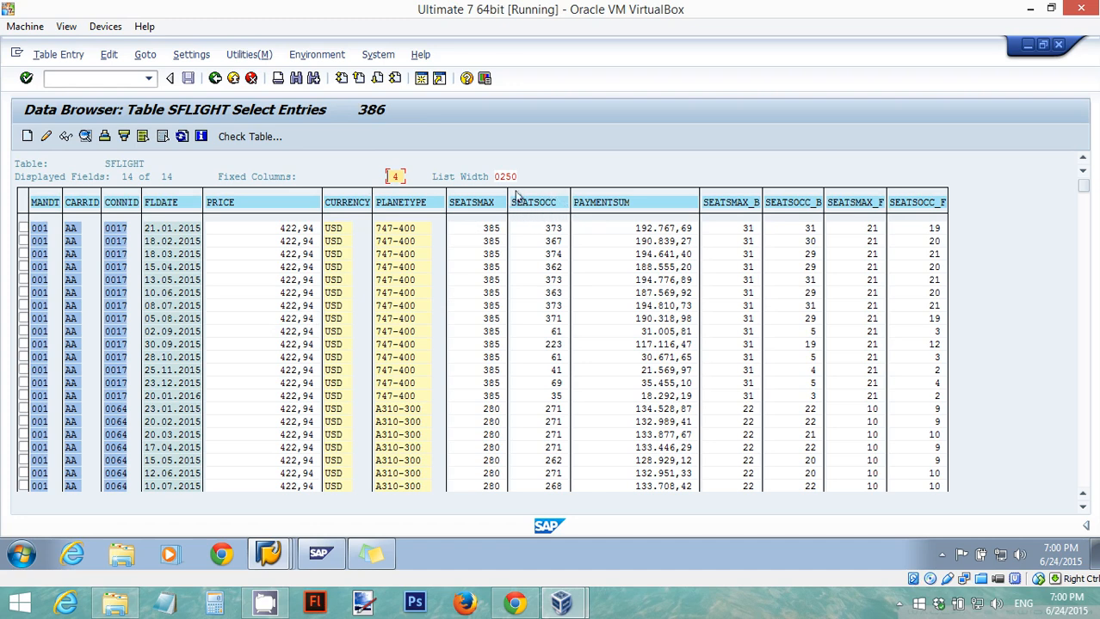
pyautogui.moveTo(555, 209)
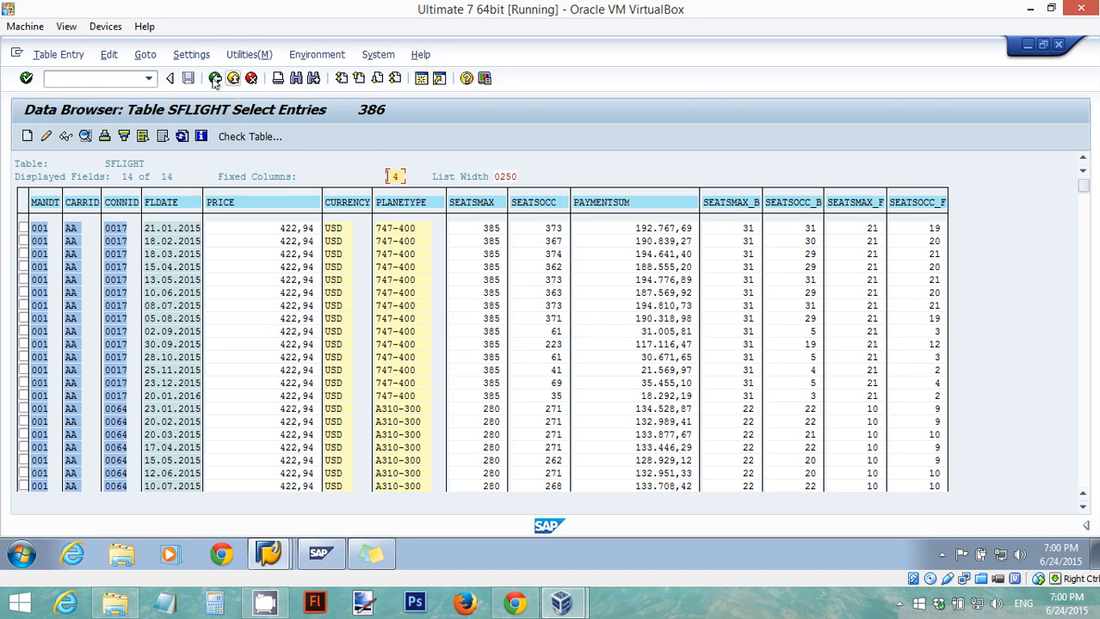
# Step: Go back, open SE38 and run program ZABAP_DEBUGGER_WATCHPOINTS
pyautogui.click(170, 78)
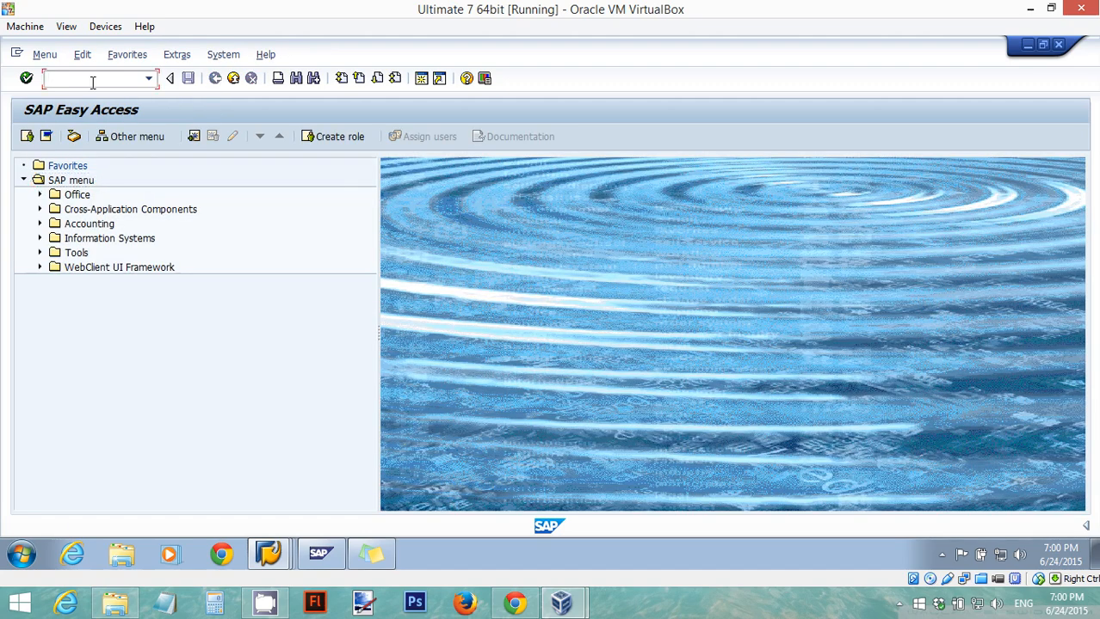
pyautogui.write('SE38')
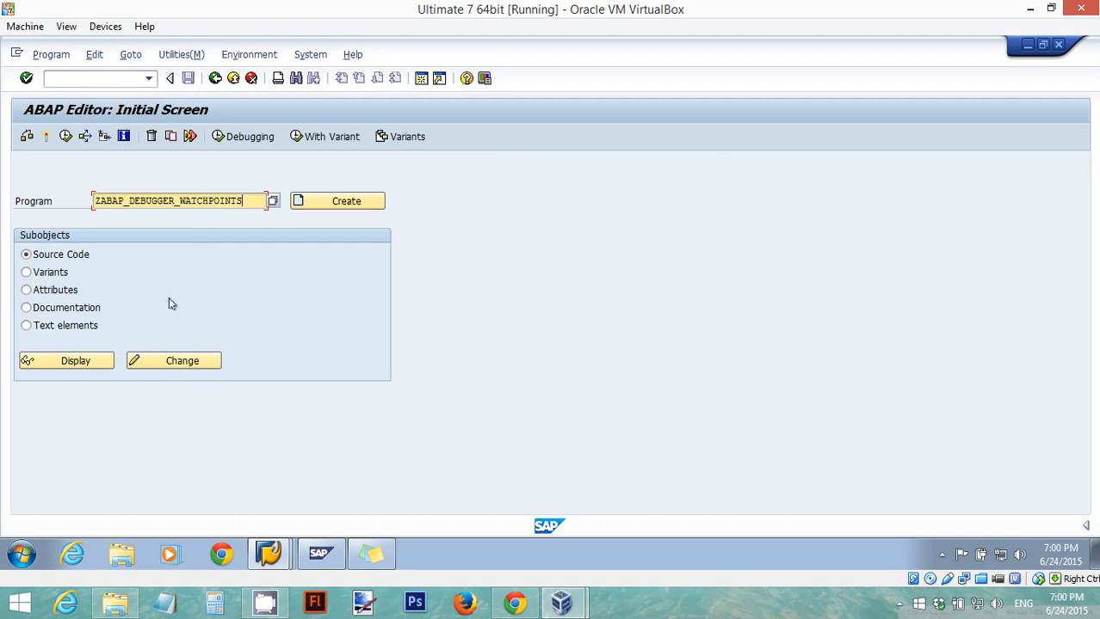
pyautogui.click(181, 361)
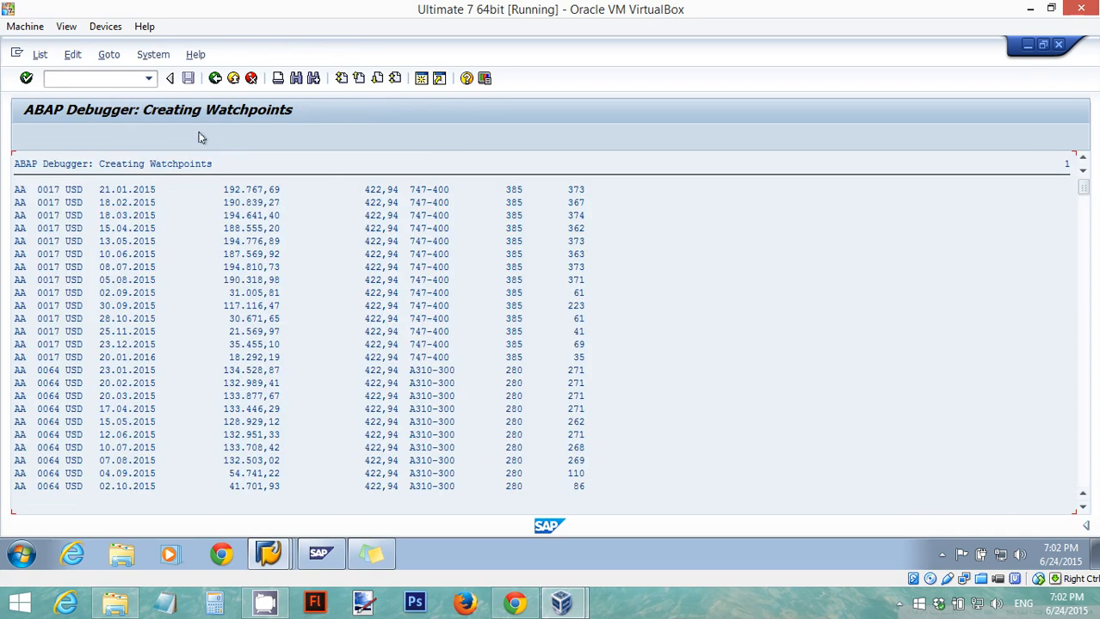
pyautogui.moveTo(62, 381)
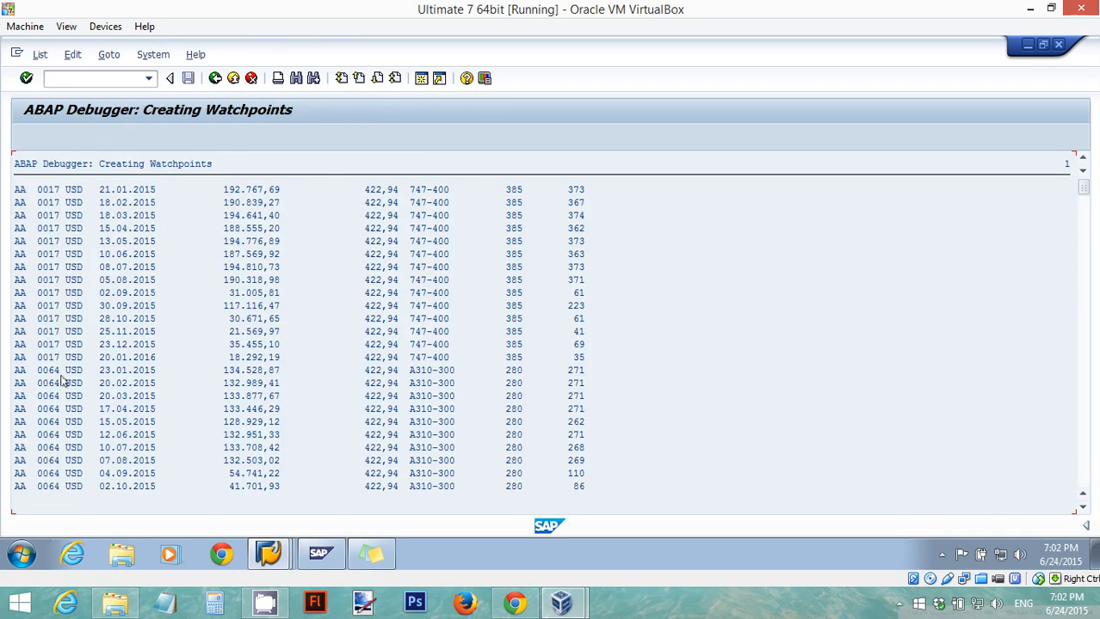
pyautogui.moveTo(501, 224)
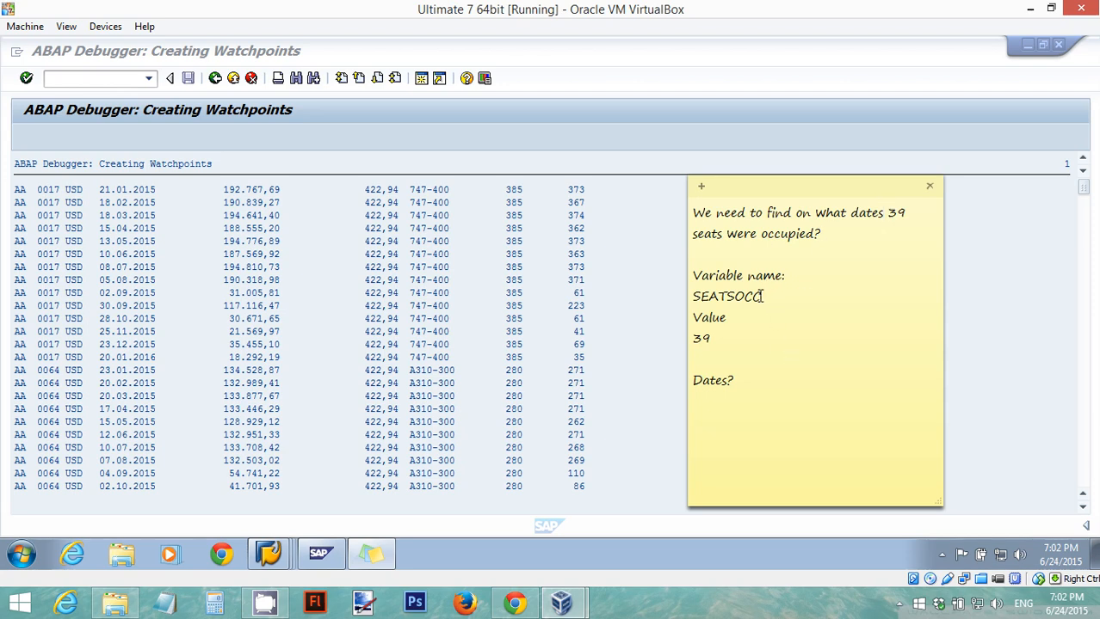
pyautogui.doubleClick(725, 296)
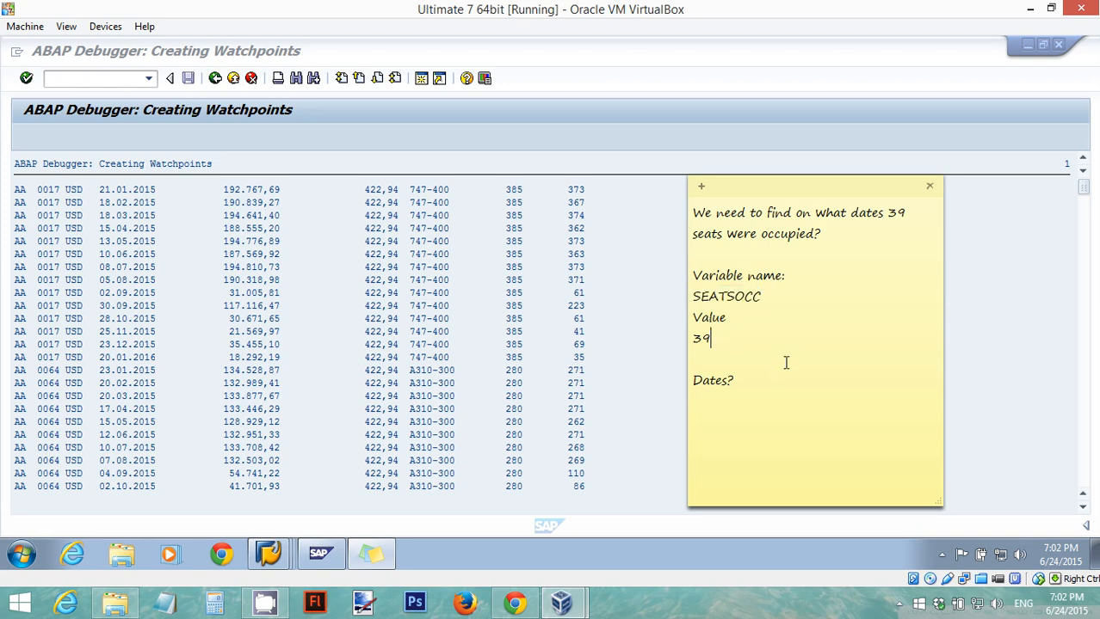
pyautogui.doubleClick(701, 338)
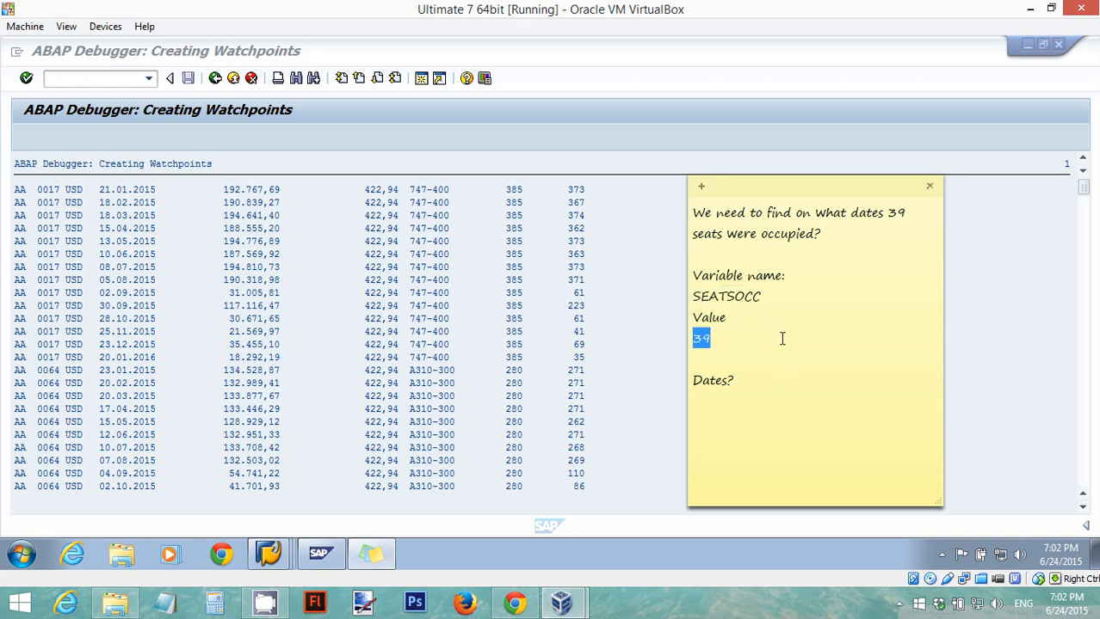
pyautogui.doubleClick(713, 380)
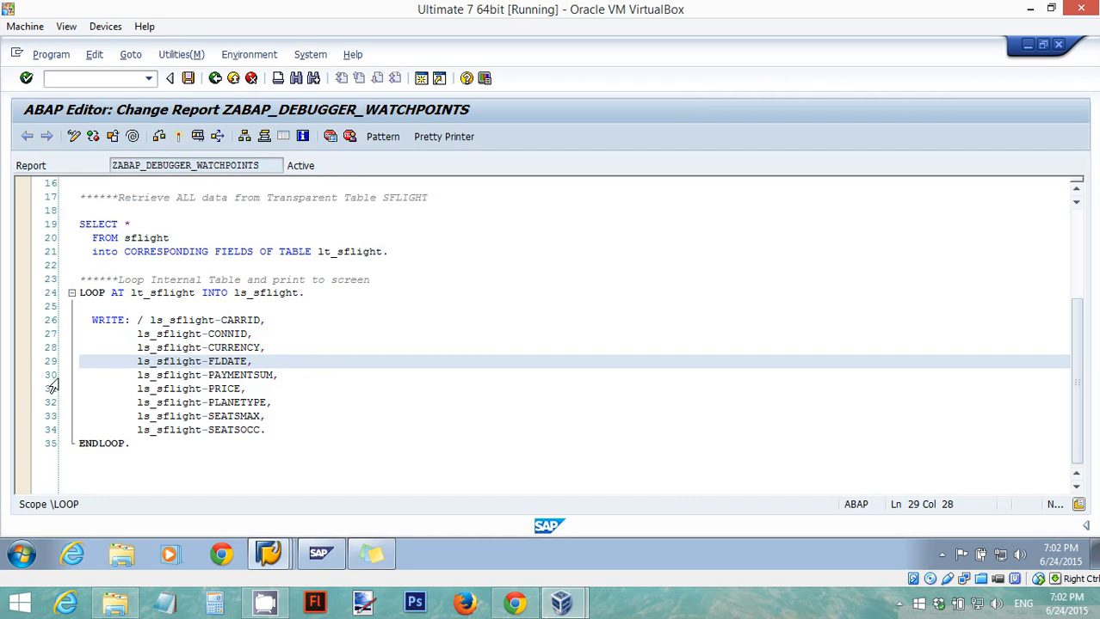
pyautogui.moveTo(22, 299)
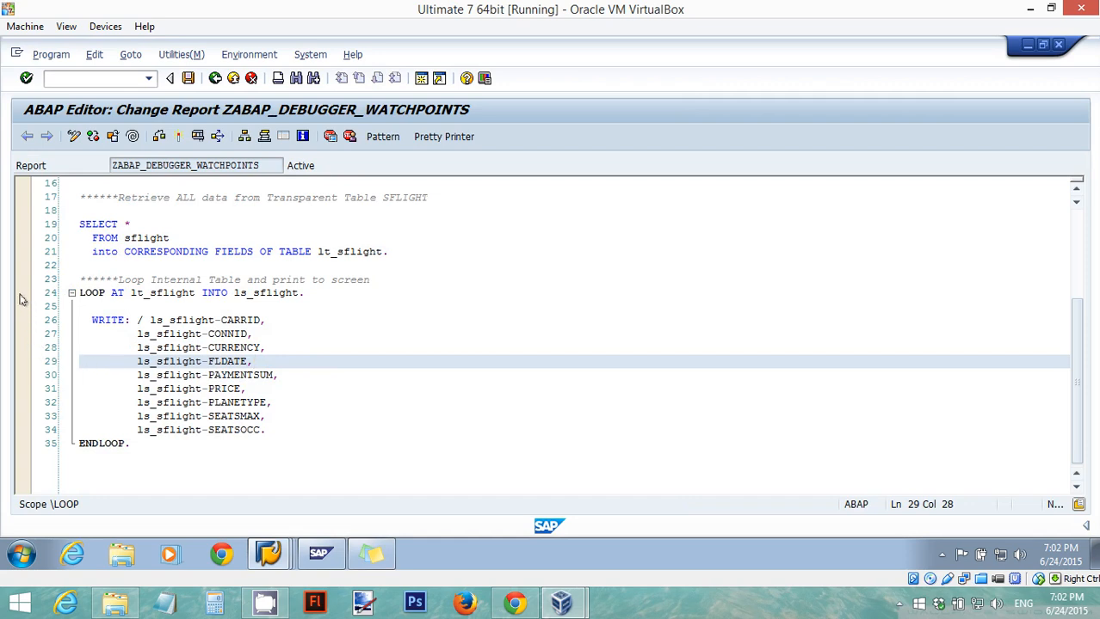
pyautogui.moveTo(80, 298)
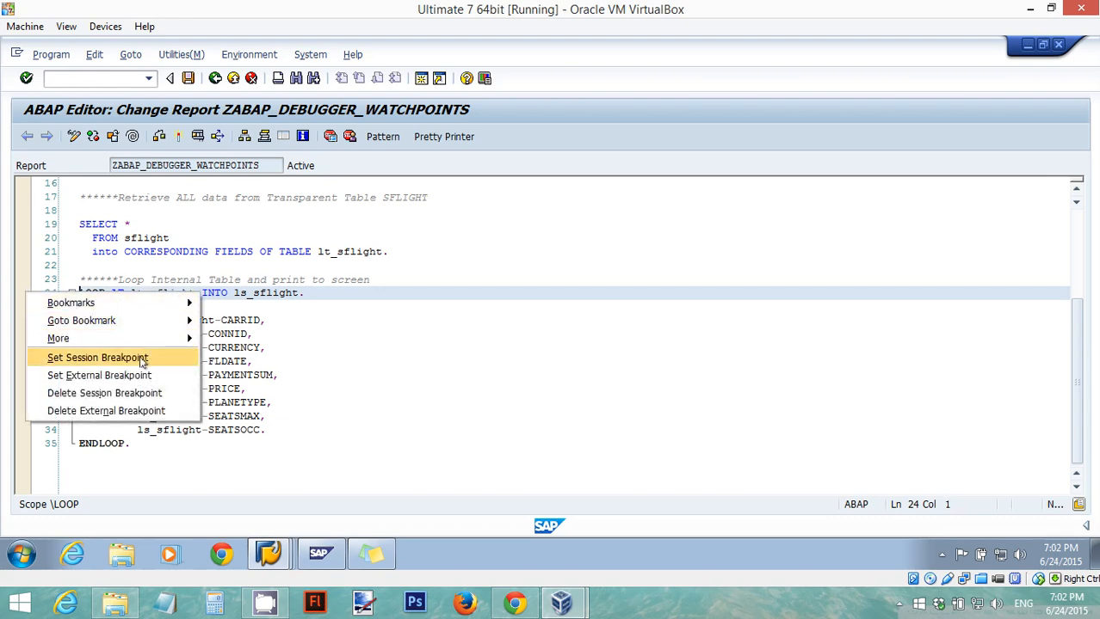
# Step: Set a session breakpoint on the LOOP AT statement at line 24
pyautogui.click(97, 357)
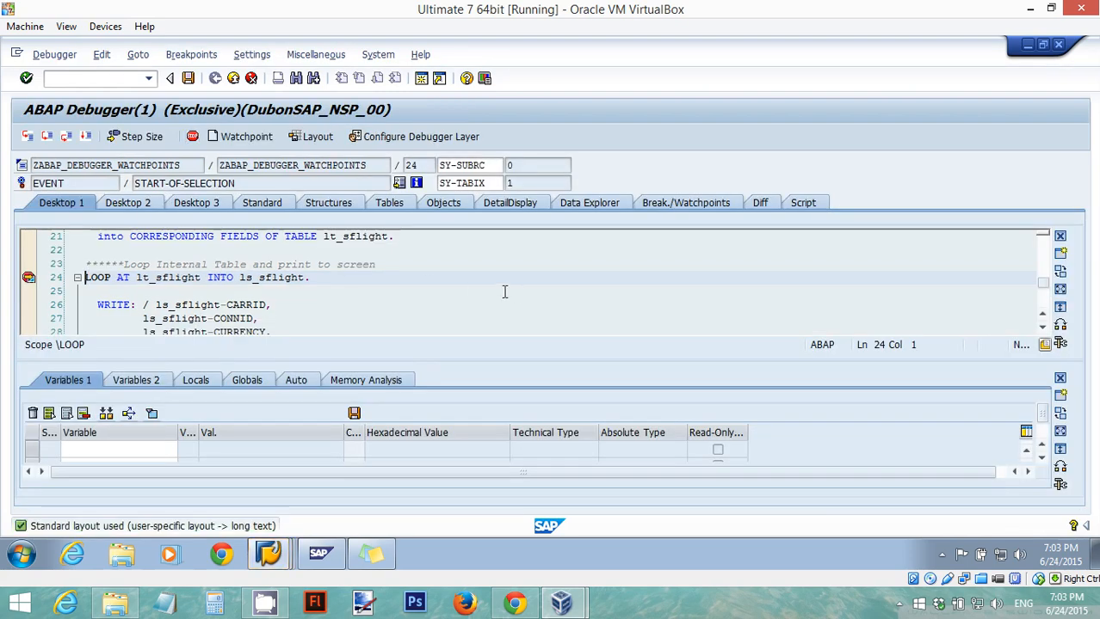
# Step: Continue to the SEATSOCC = 39 watchpoint and show flight date 20150905
pyautogui.click(66, 136)
pyautogui.write('LS_SFLIGHT-FLDATE')
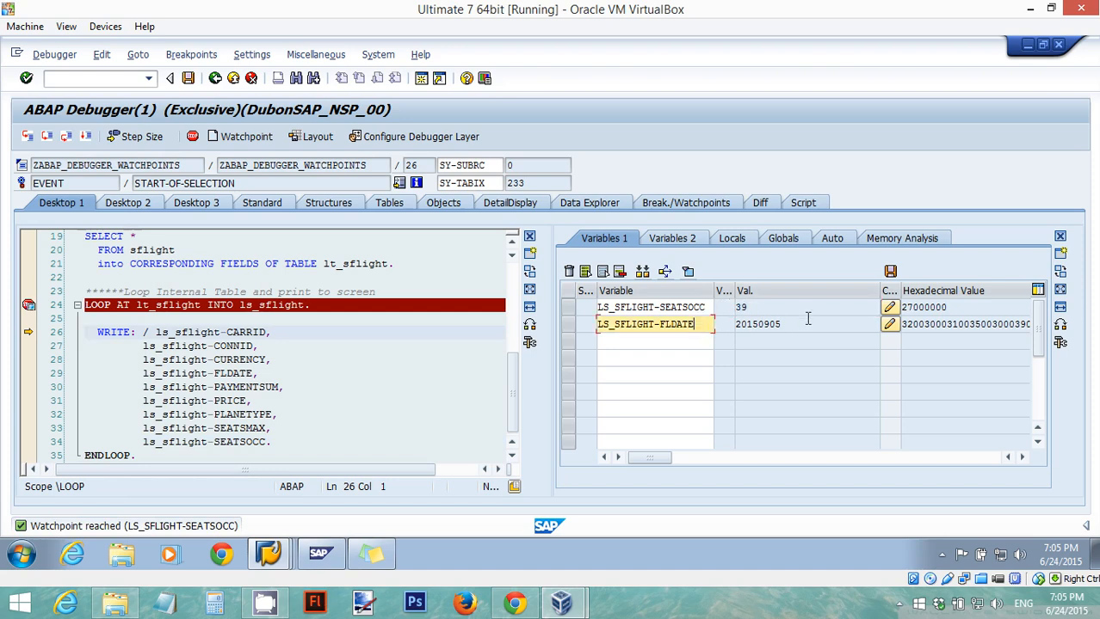
pyautogui.click(757, 324)
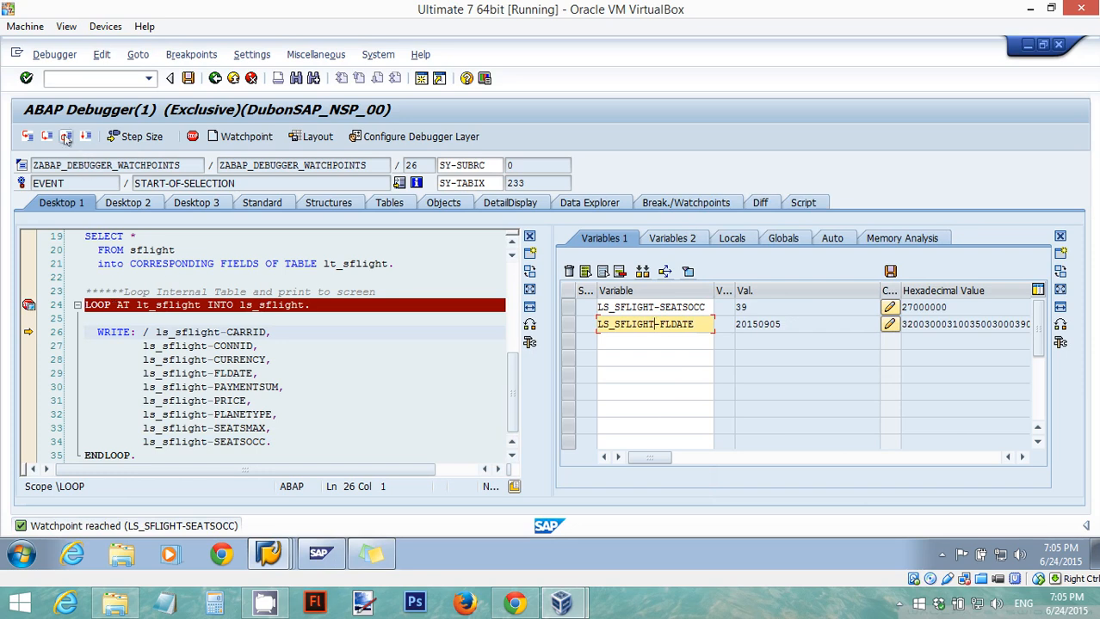
pyautogui.moveTo(67, 137)
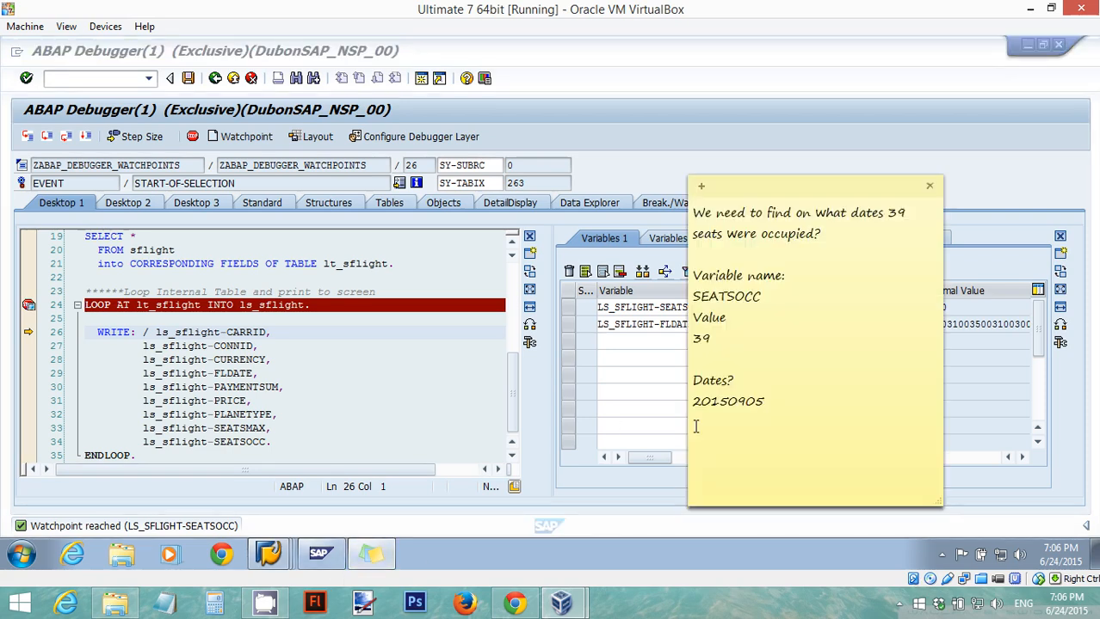
# Step: Note dates 20151028 and 20160120 from successive SEATSOCC 39 watchpoint hits
pyautogui.write('20151028')
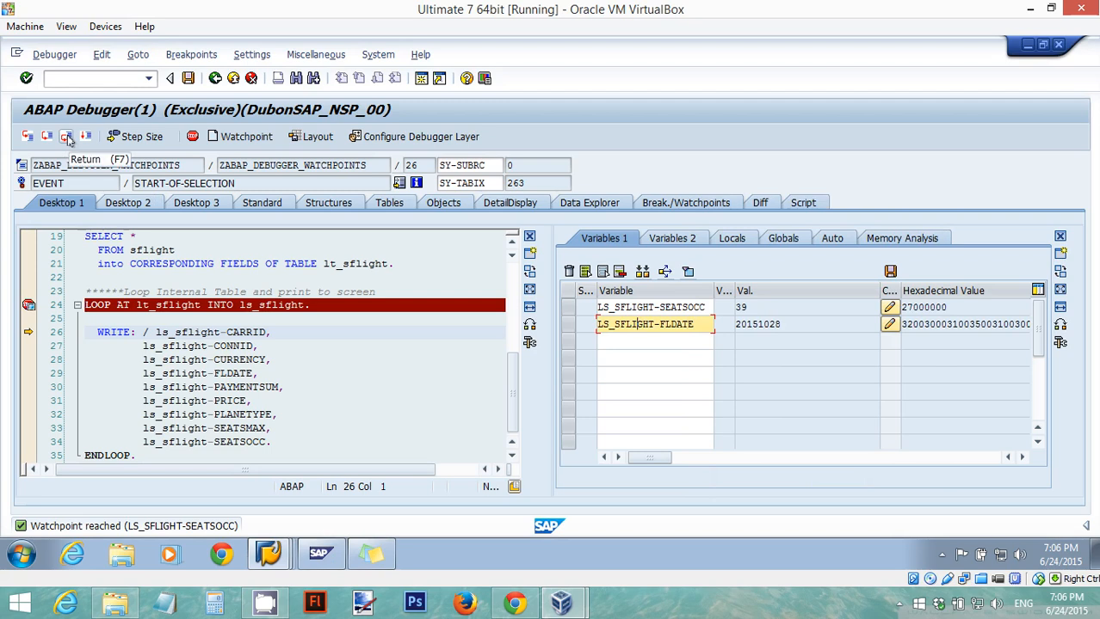
pyautogui.click(67, 137)
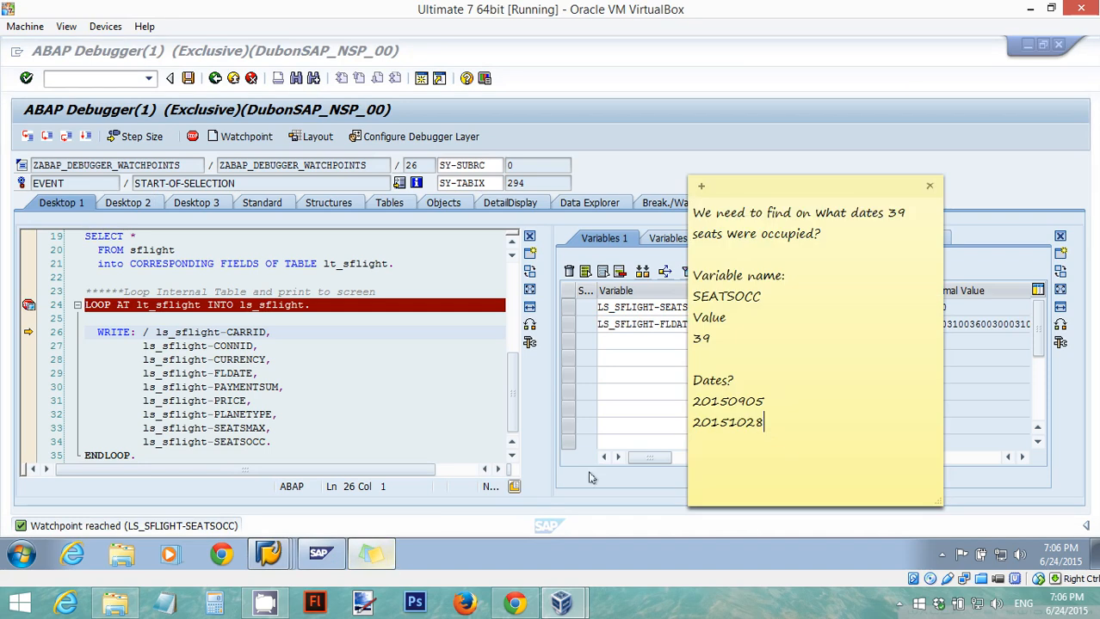
pyautogui.write('20160120')
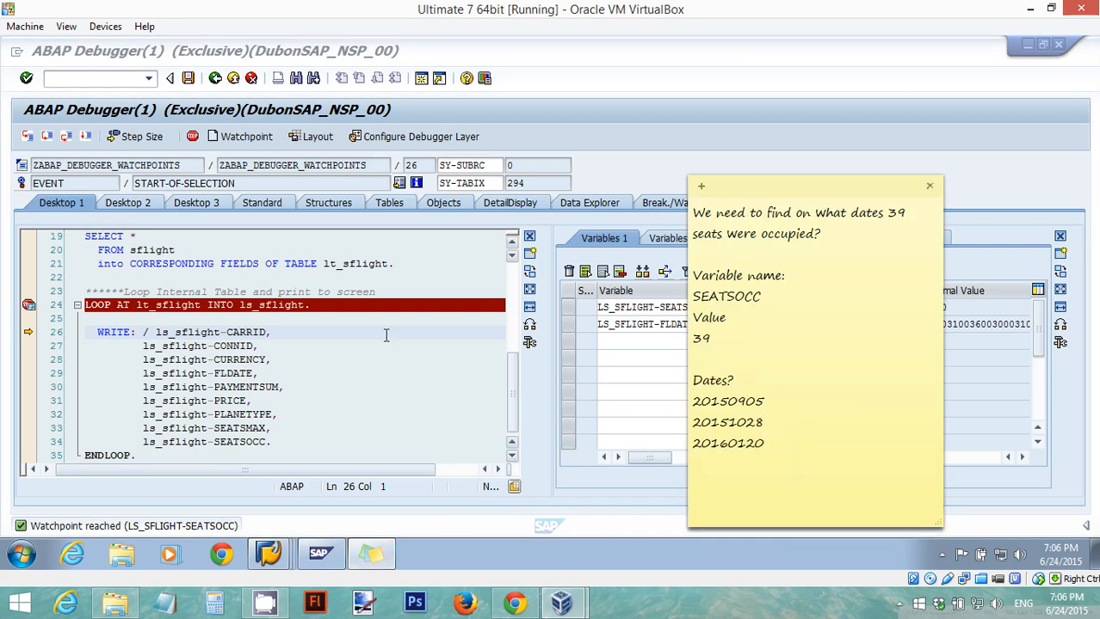